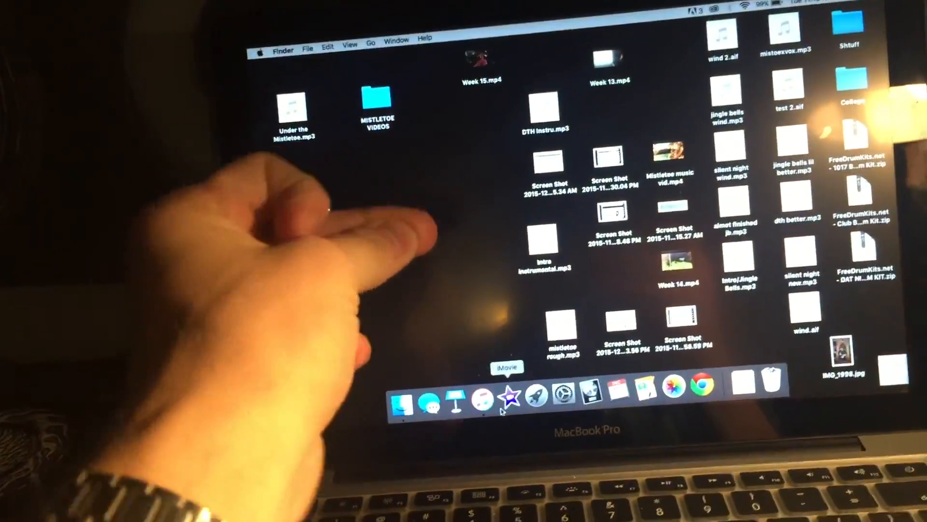
Step: Launch iMovie from the Dock to show the project timeline of video clips
{"action": "left_click", "coordinate": [505, 390]}
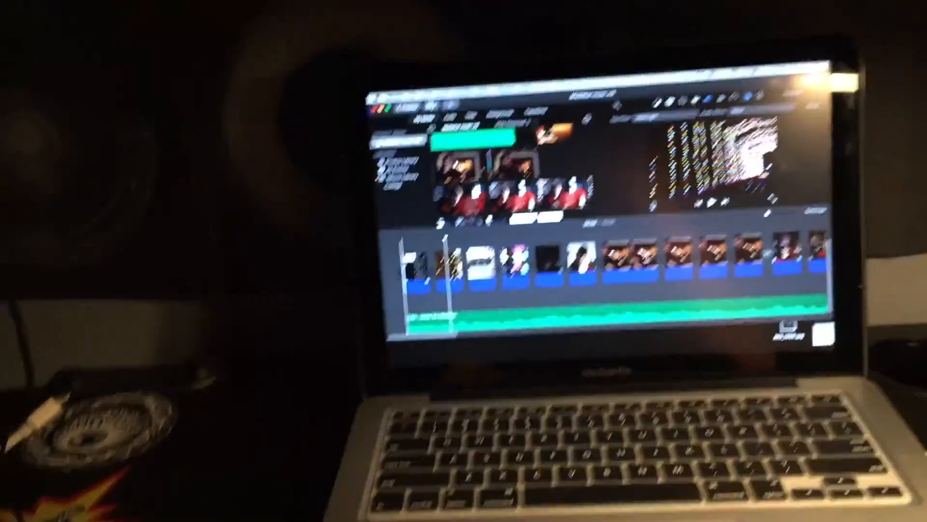